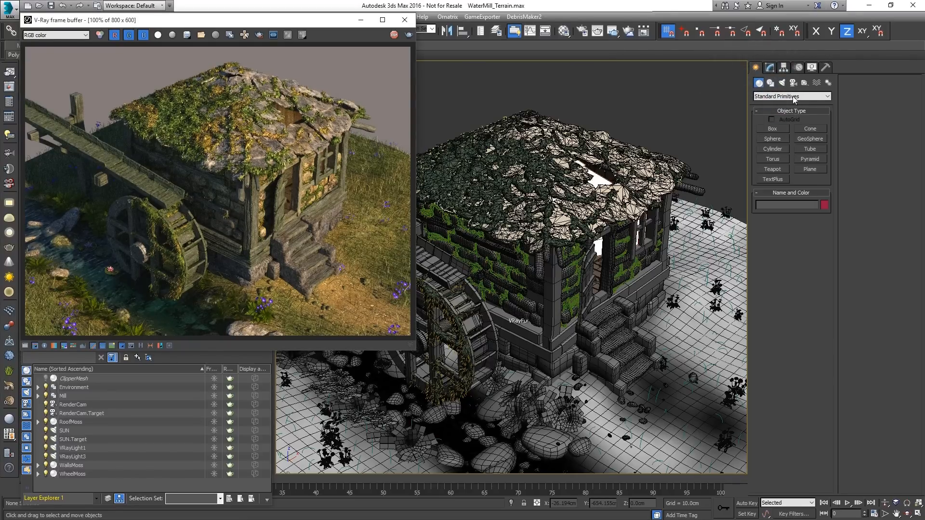
- Create a VRayClipper from the VRay object category and place it over the mill house
left_click(790, 96)
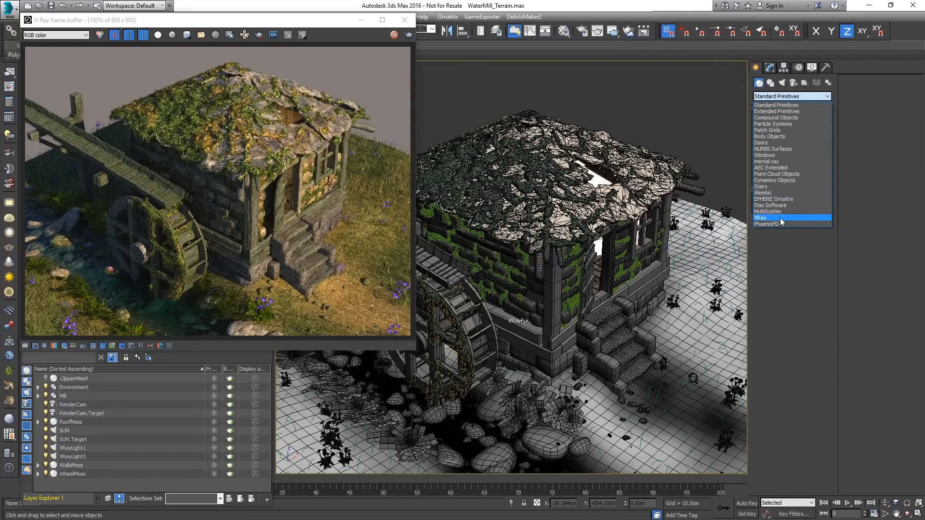
left_click(760, 217)
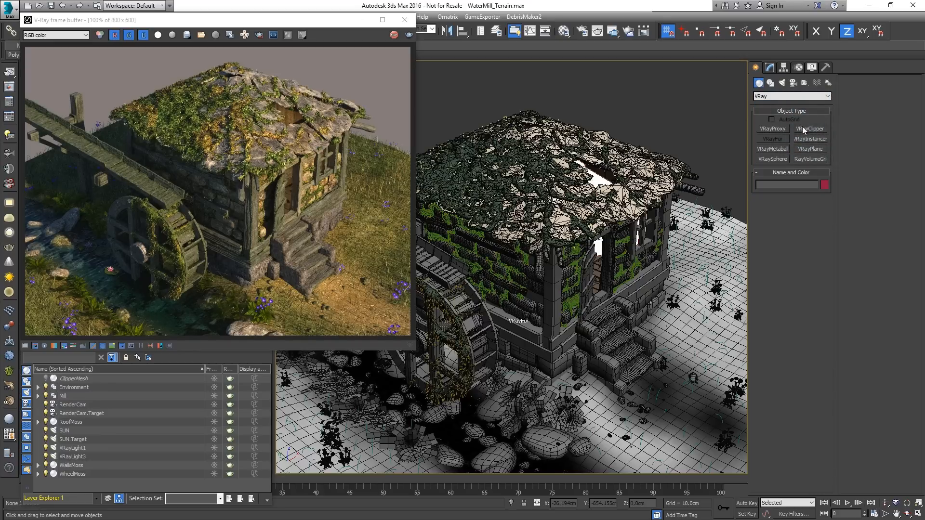
left_click(811, 129)
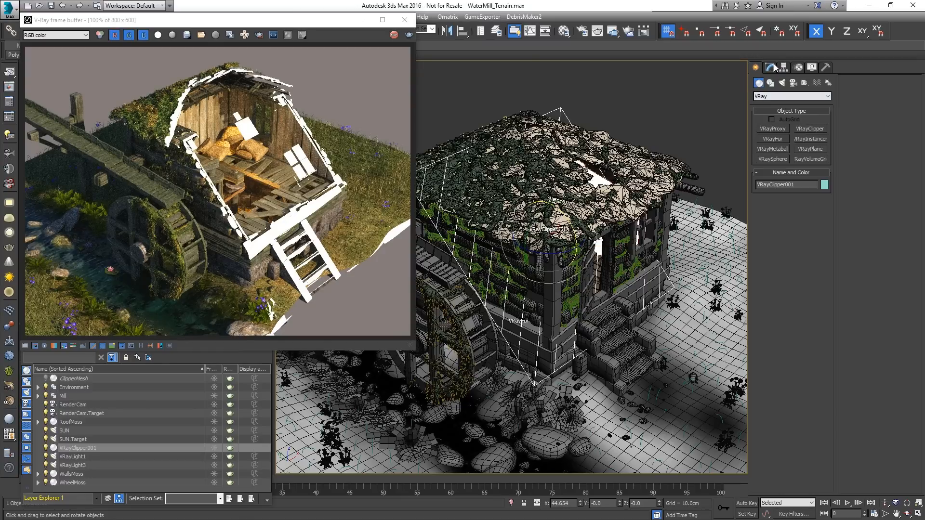
- Exclude the objects of the Clipper_Exclude_Set selection set from the clipper via the Modify panel
left_click(768, 67)
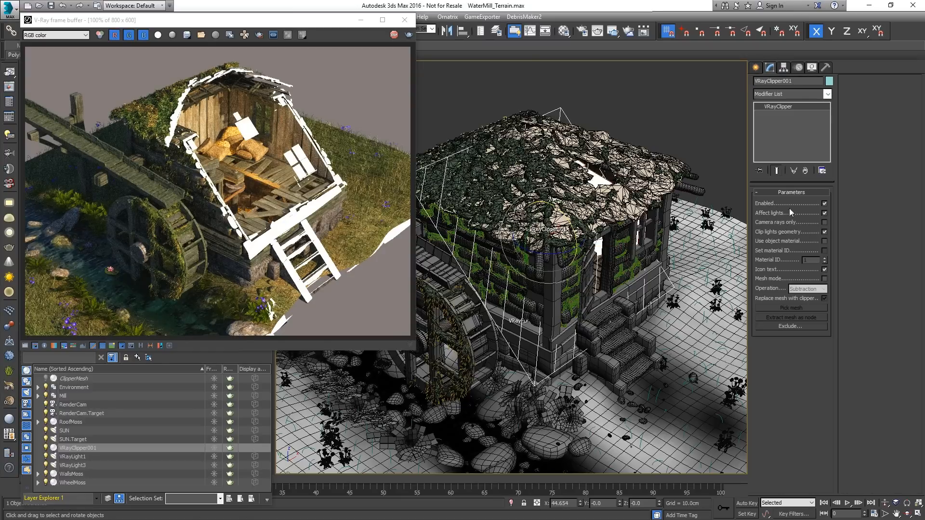
left_click(790, 327)
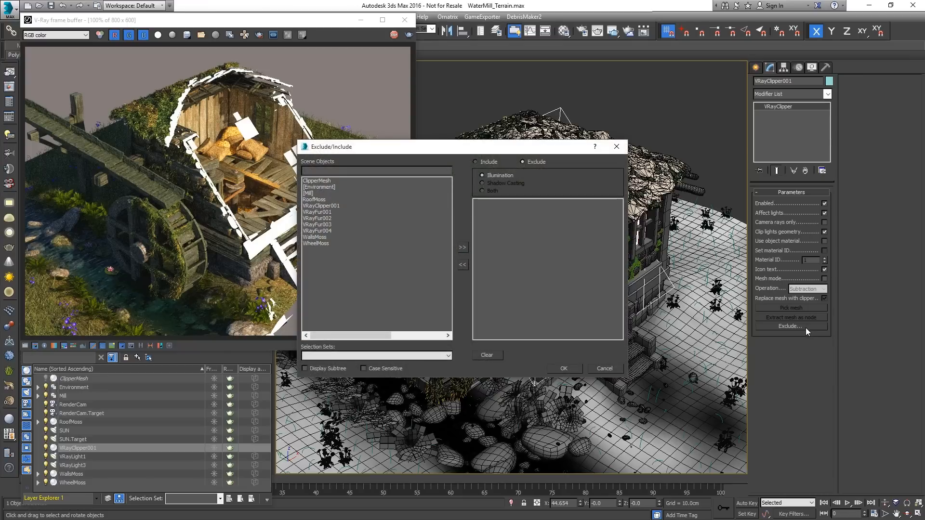
left_click(447, 355)
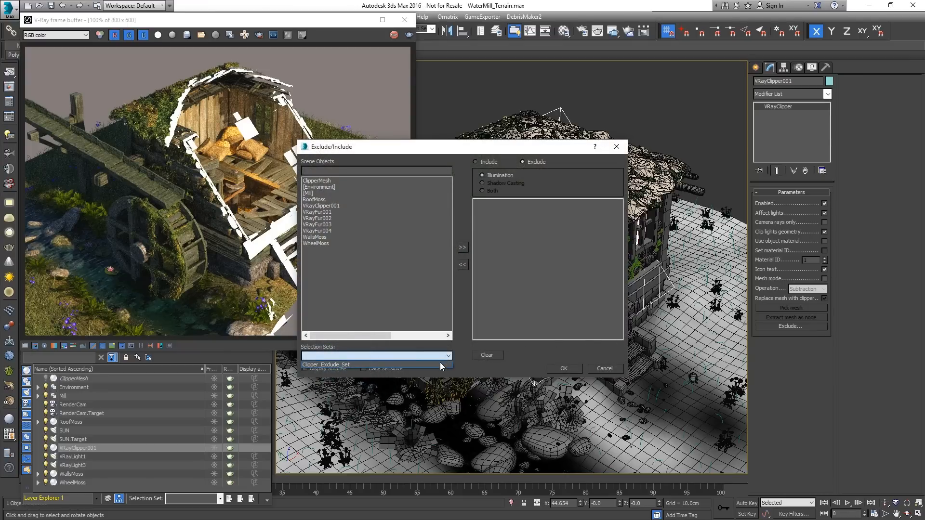
left_click(319, 187)
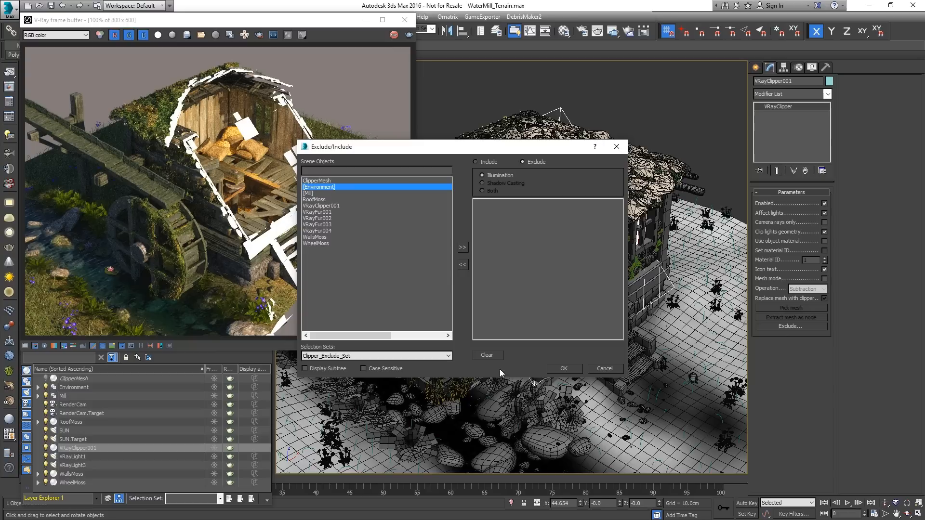
left_click(462, 248)
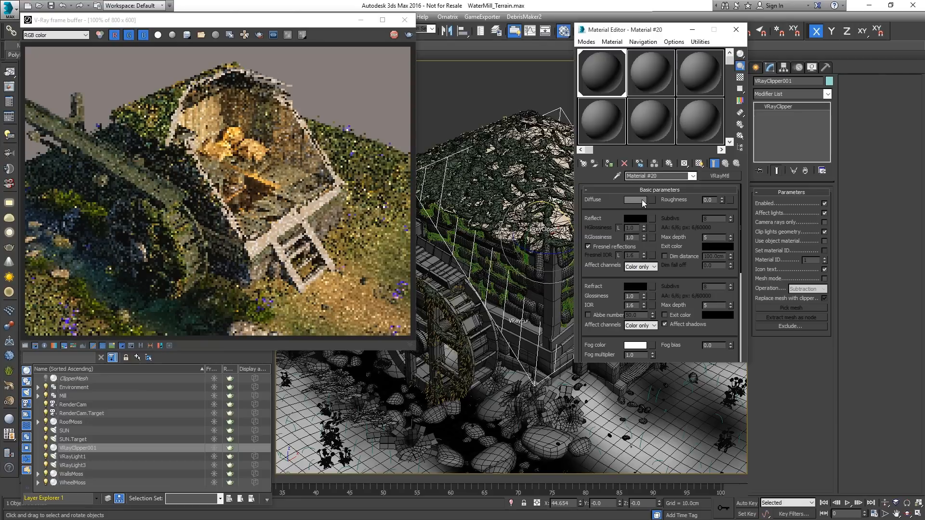
- Set the clipper material's Diffuse colour to red so the cut surfaces render red
left_click(643, 200)
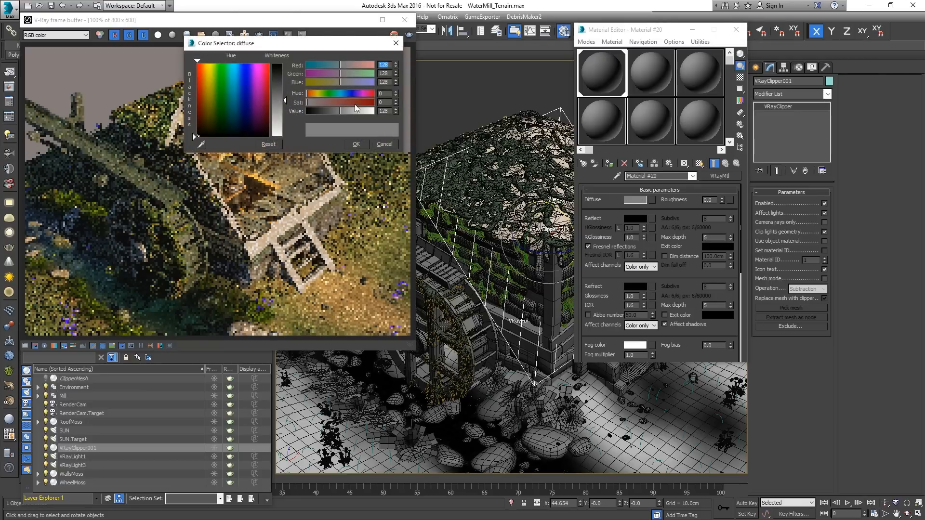
left_click_drag(321, 101, 339, 101)
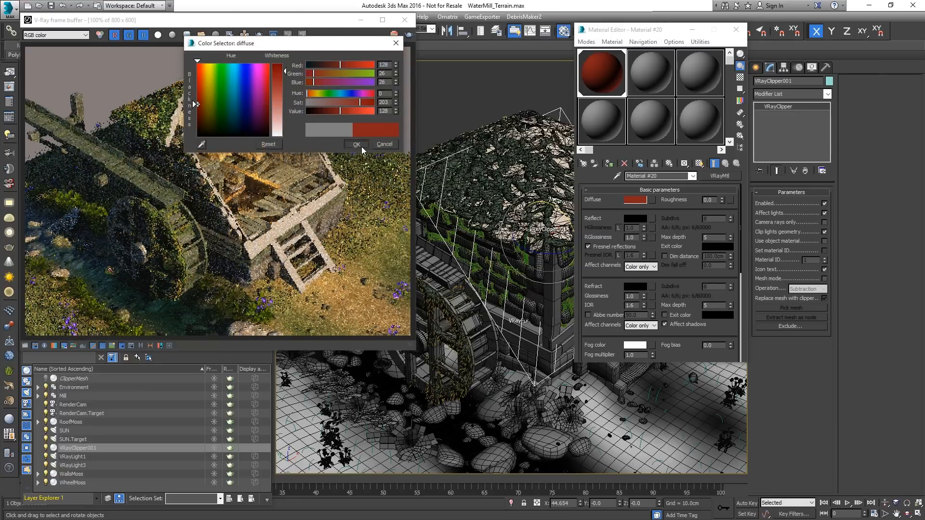
left_click(356, 144)
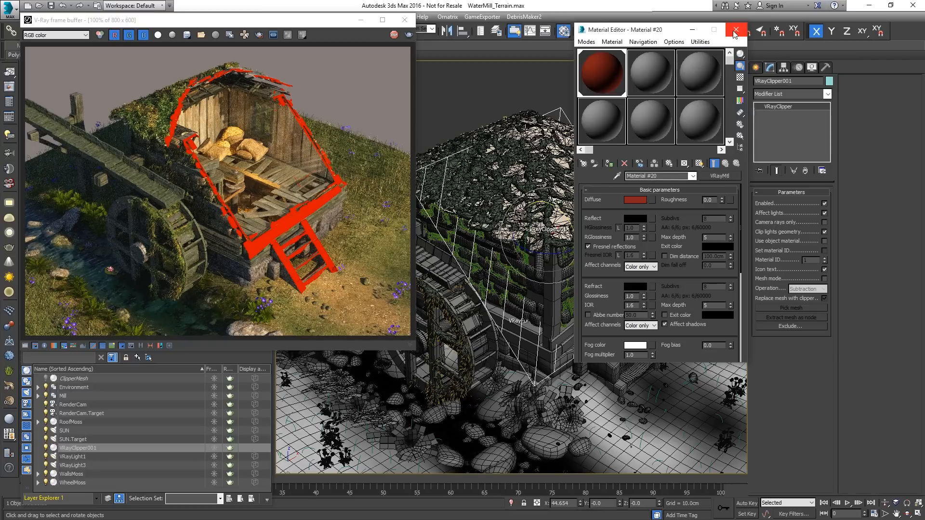
left_click(735, 30)
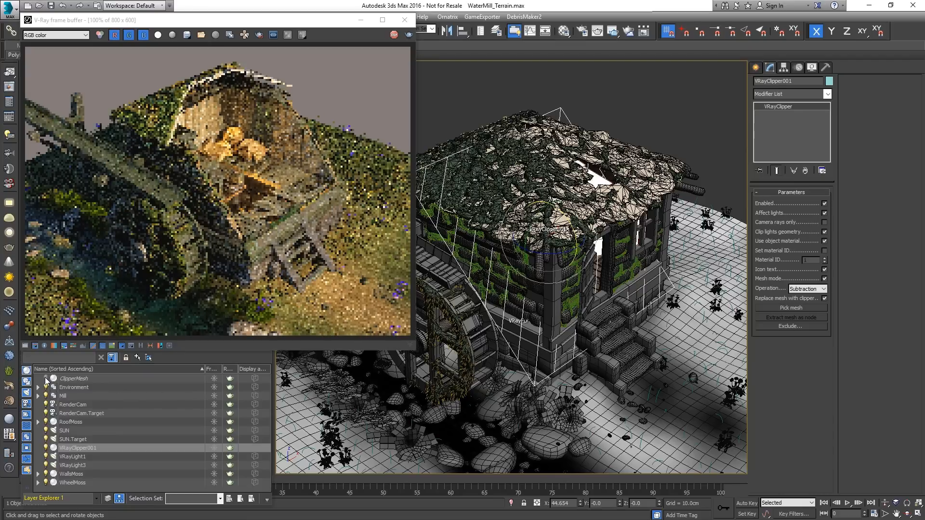
- Unhide the ClipperMesh box and switch the clipper to mesh mode using the object material
left_click(77, 448)
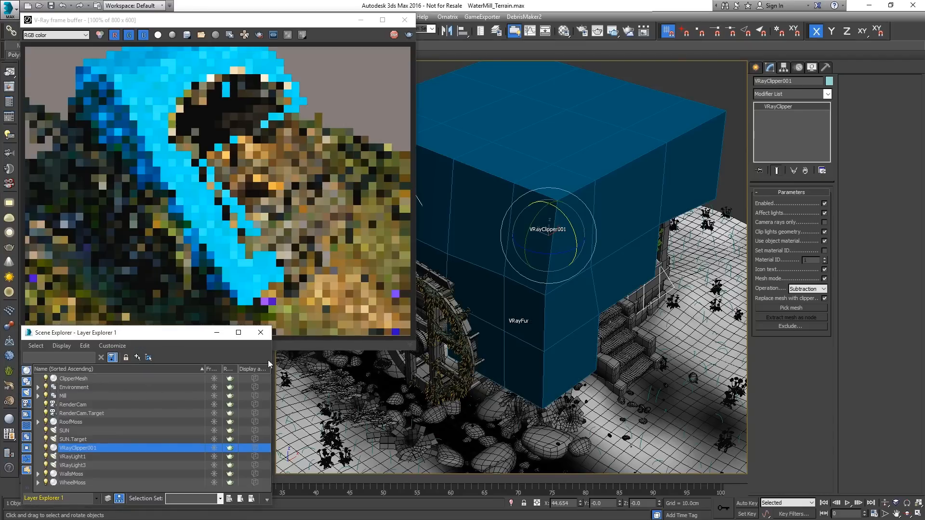
left_click(790, 307)
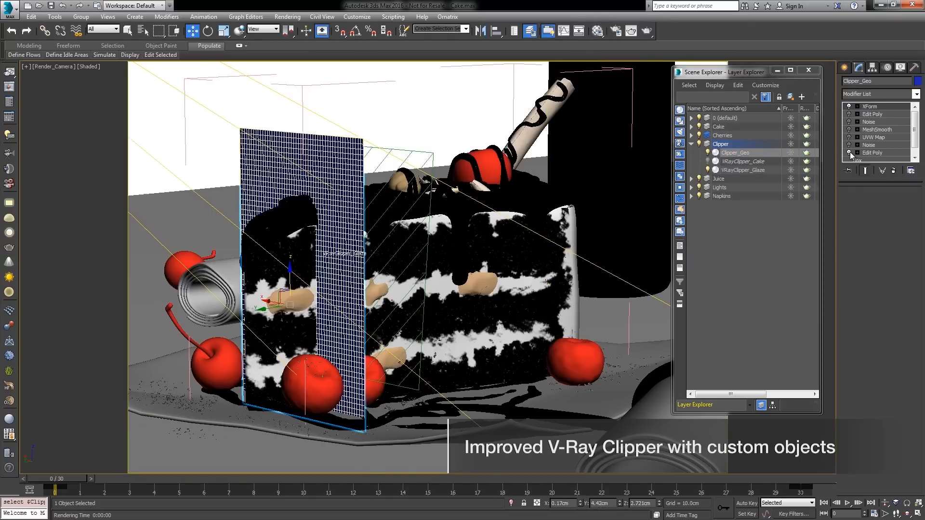
- Select VRayClipper_Cake in the cake scene and view its clipper parameters
left_click(742, 161)
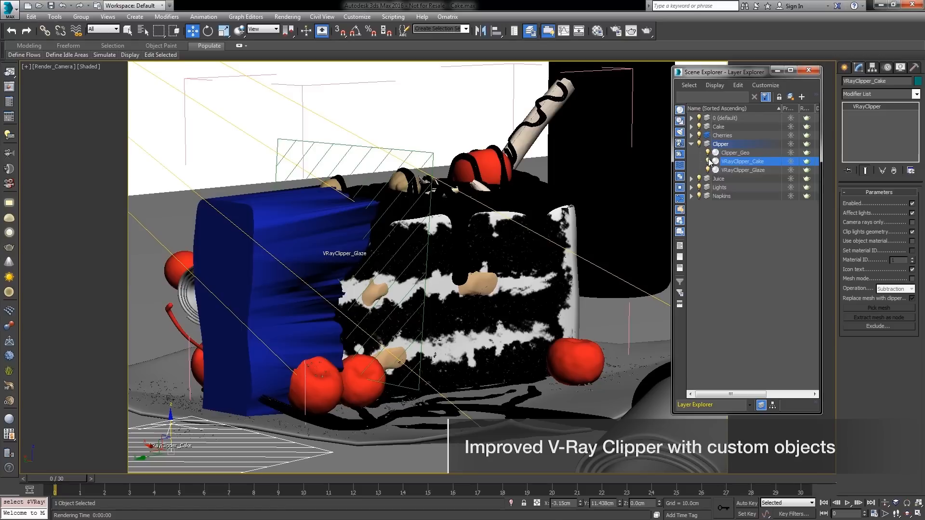
left_click(876, 307)
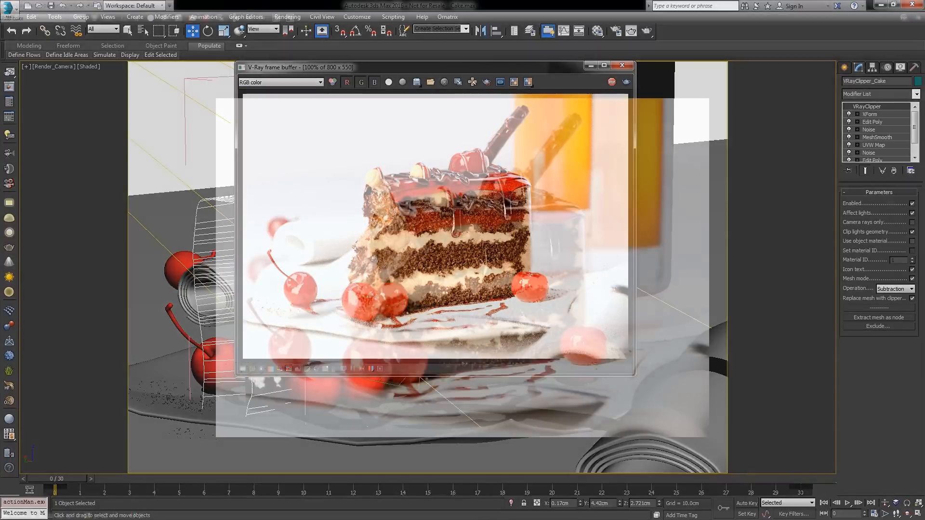
- Render the cake scene to show the slice with the bite cut away in the V-Ray frame buffer
left_click(604, 64)
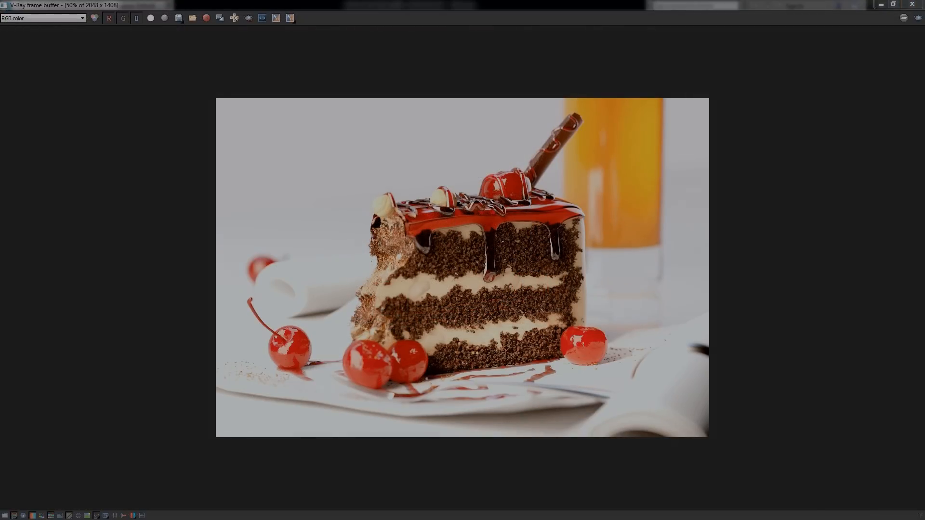